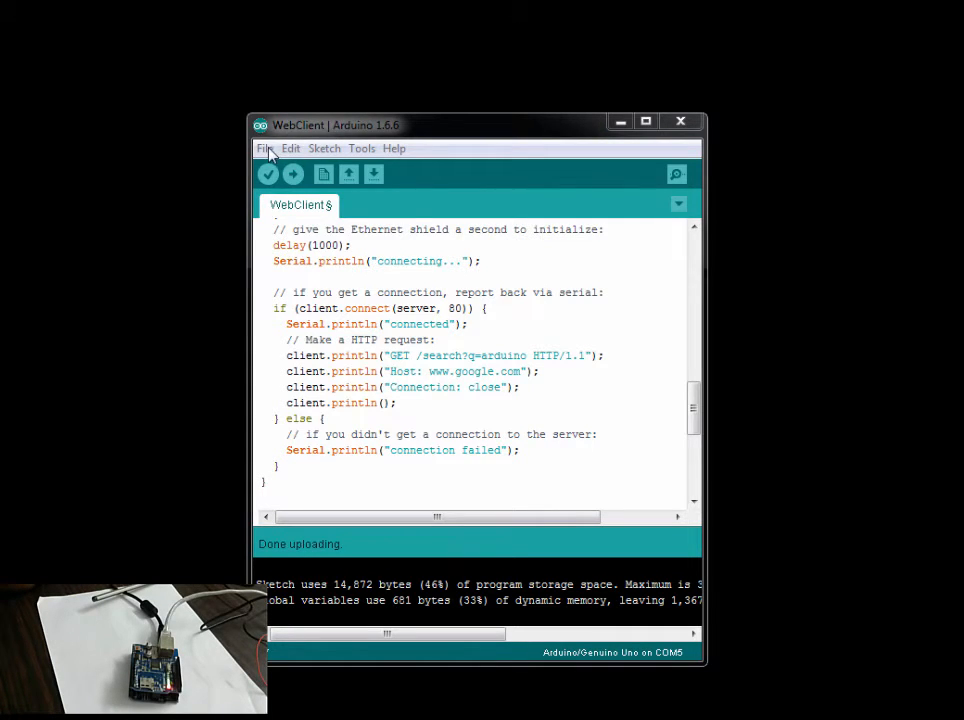
Browse the Arduino example sketches list before switching to Command Prompt.
click(264, 148)
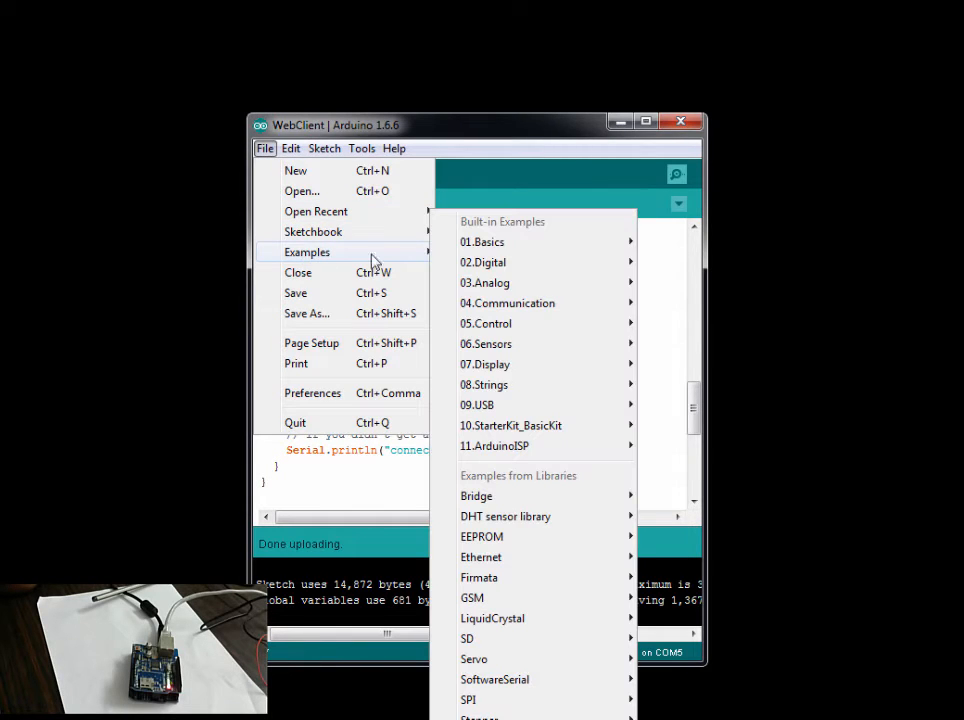
mouse_move(480, 556)
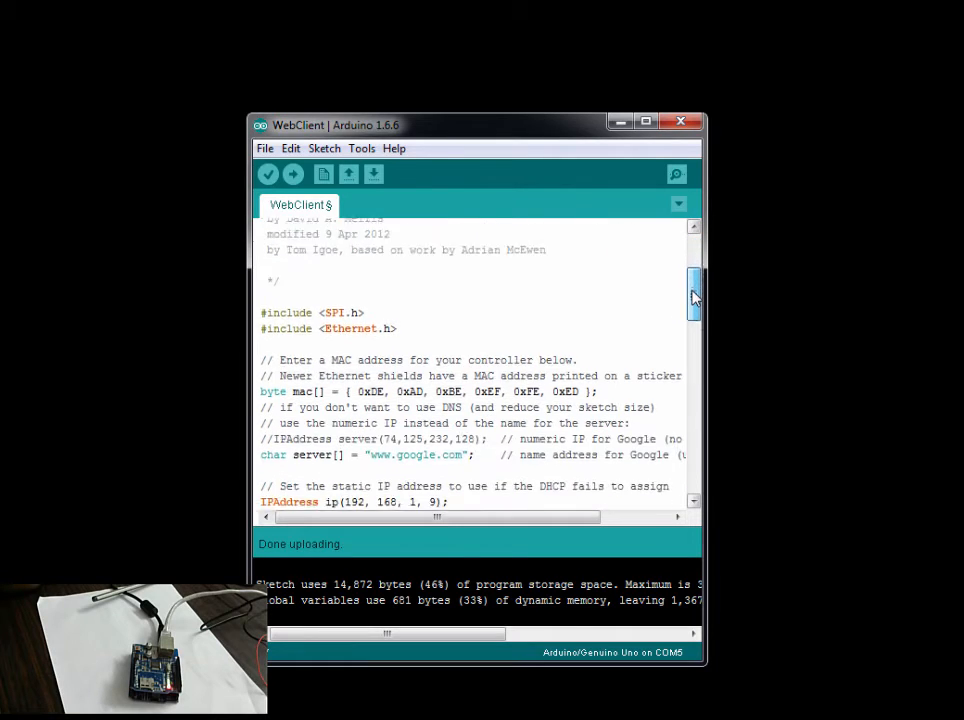
scroll(down, 3)
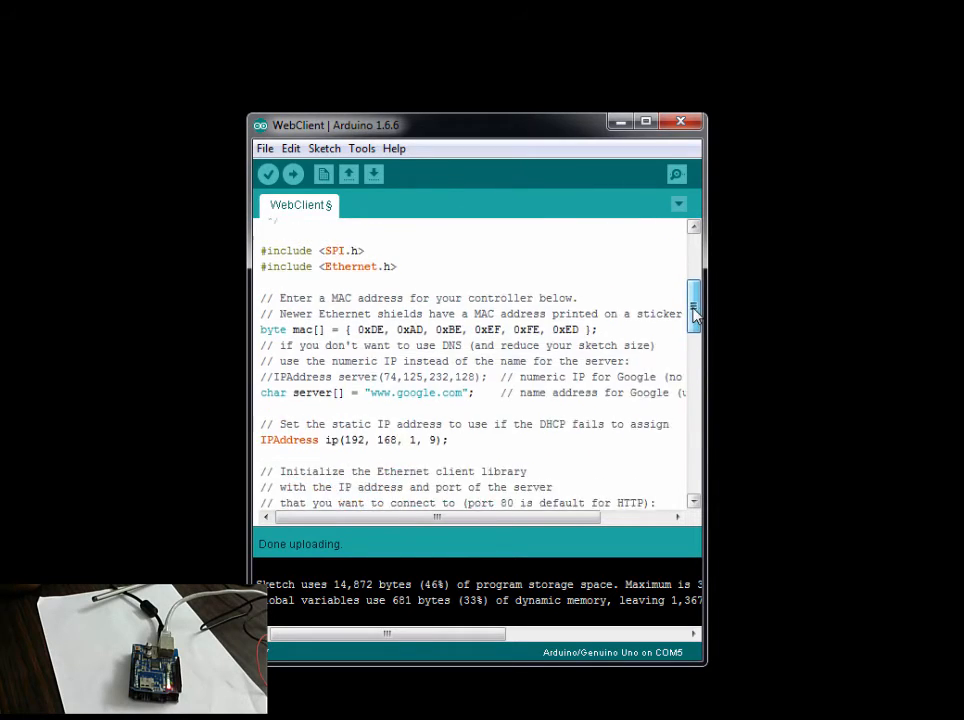
scroll(down, 3)
text(i)
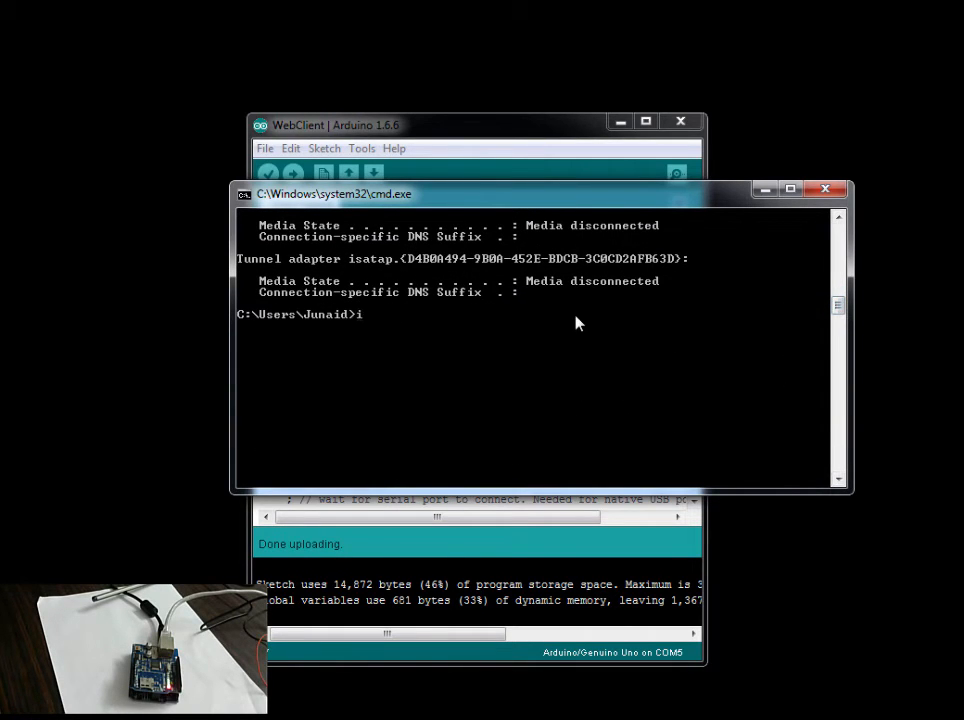
Run ipconfig and scroll to the wireless adapter's IPv4 address 192.168.1.5.
text(pco)
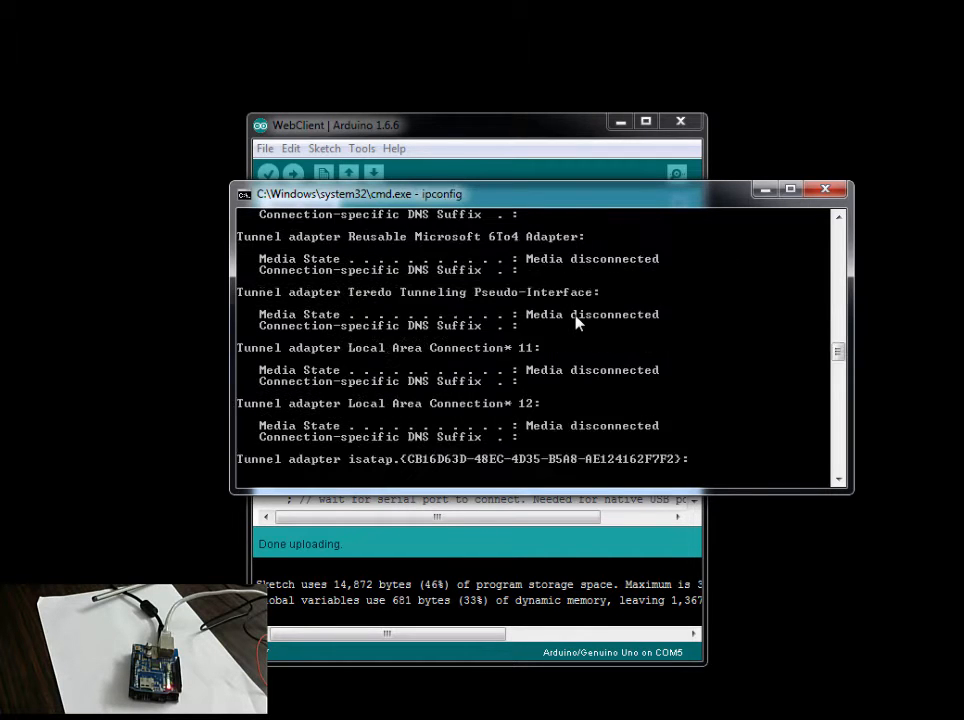
scroll(down, 3)
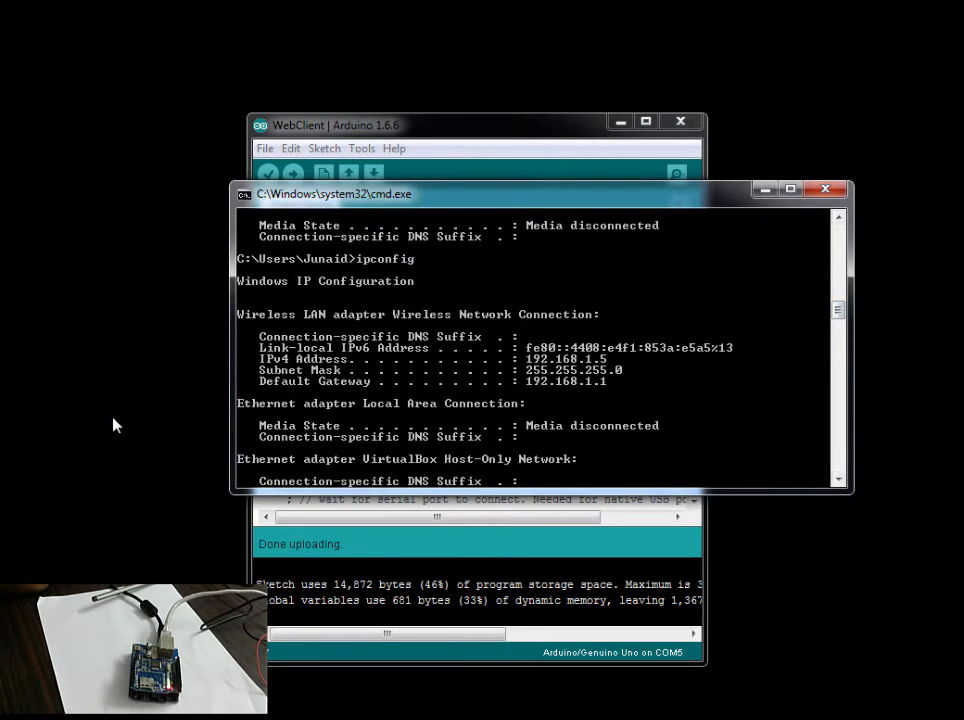
mouse_move(416, 490)
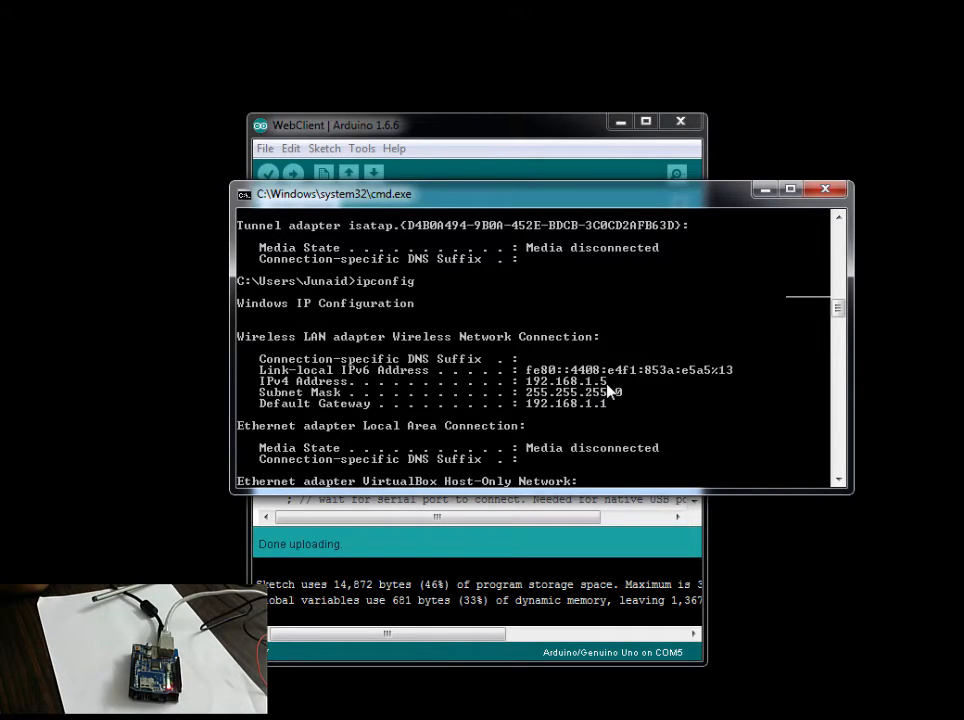
mouse_move(604, 392)
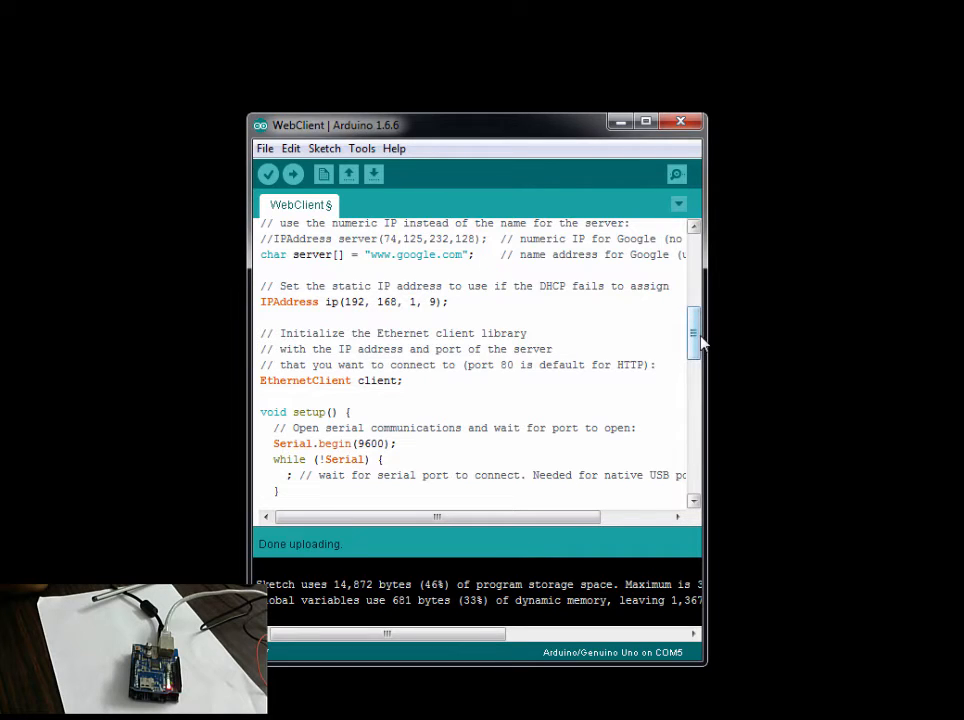
scroll(down, 3)
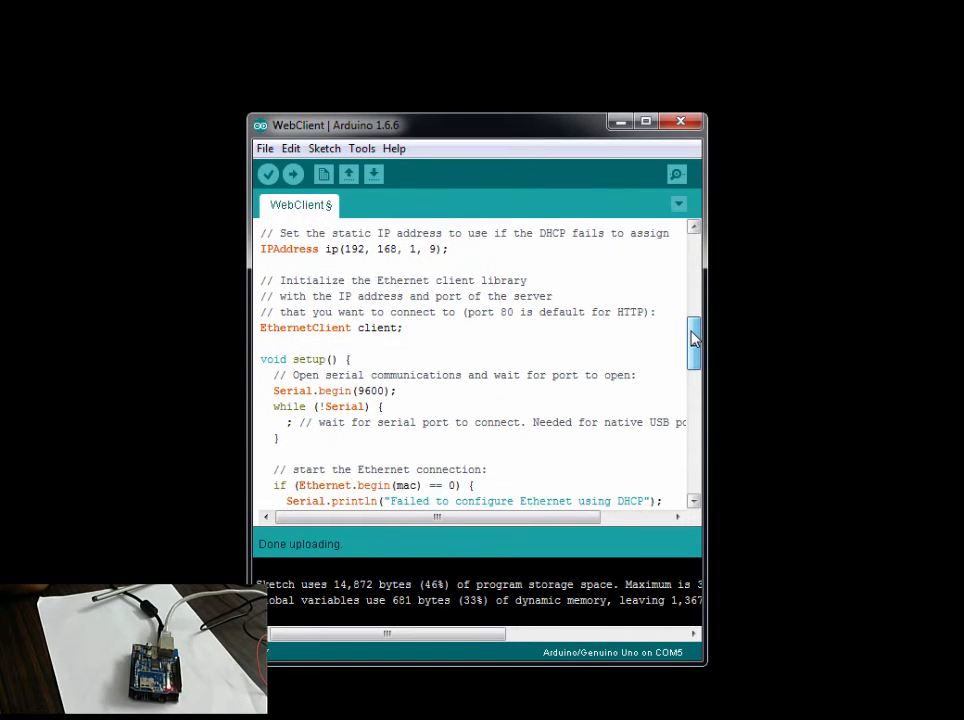
scroll(down, 3)
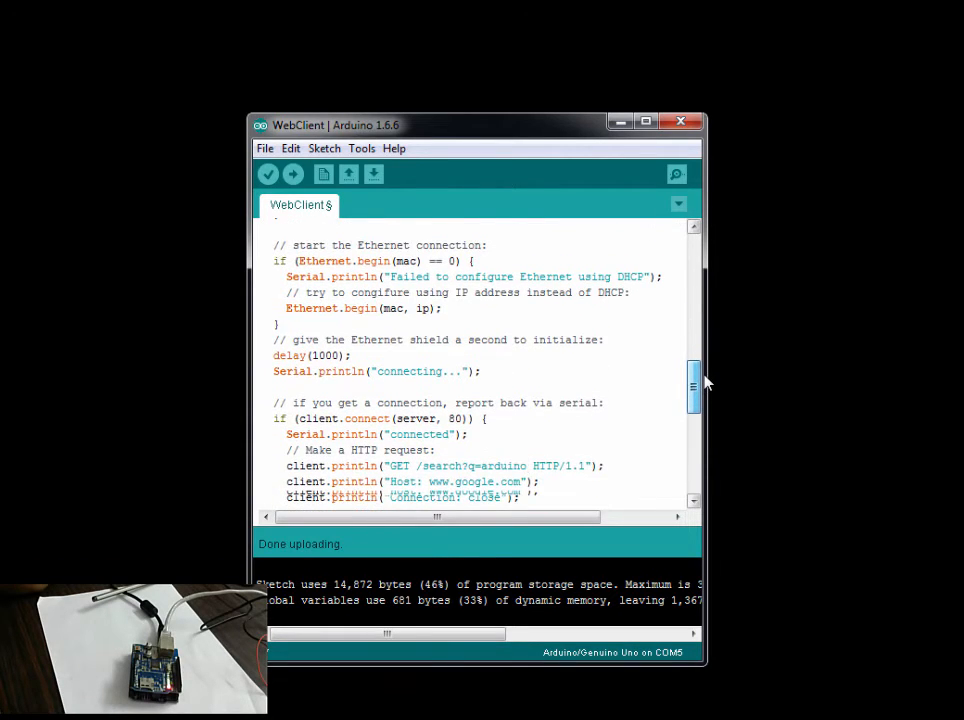
scroll(down, 3)
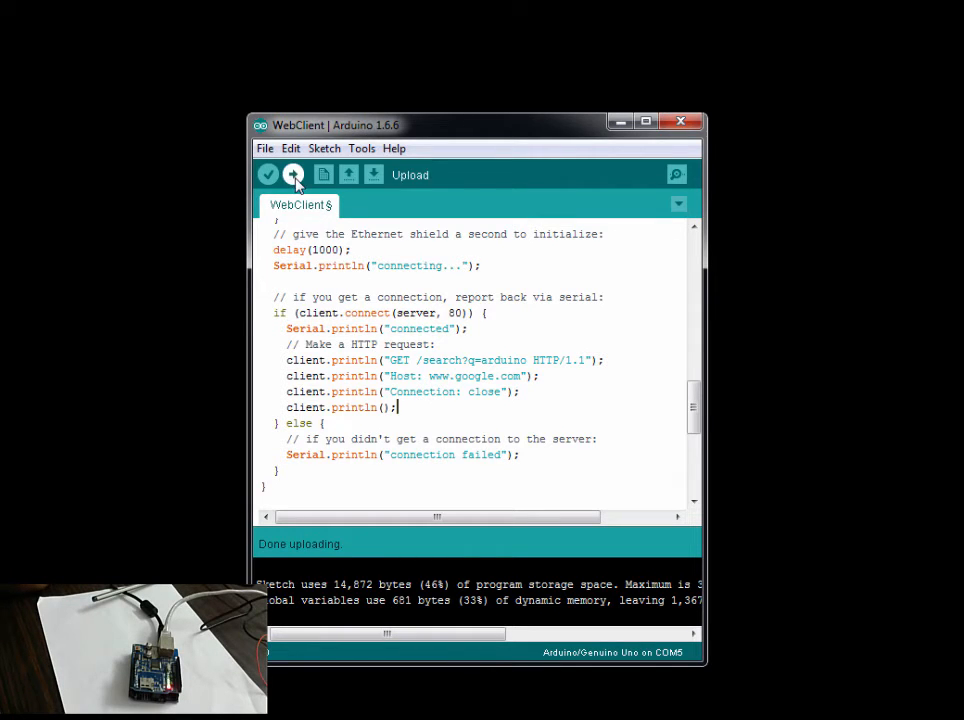
Upload WebClient, read Google's 302 Moved reply in Serial Monitor, then close it.
click(292, 174)
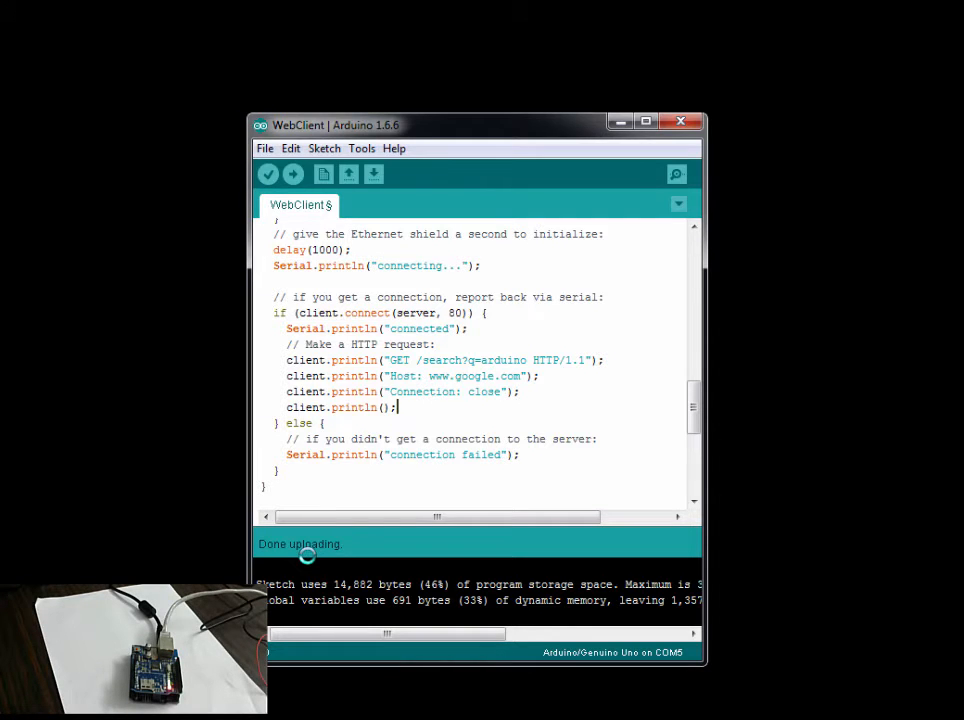
mouse_move(676, 174)
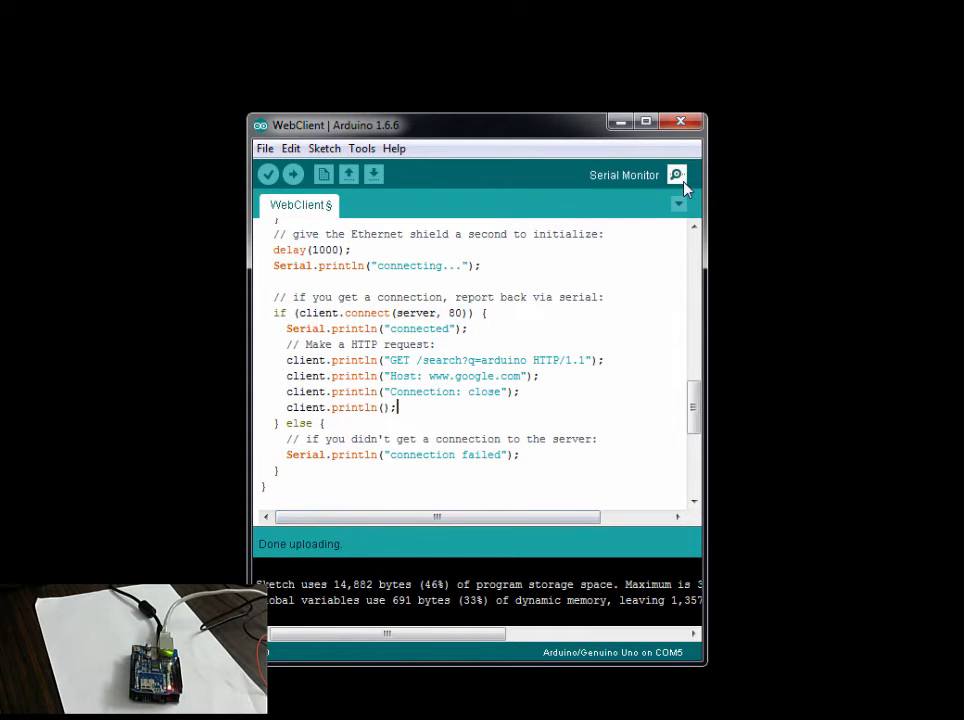
click(676, 174)
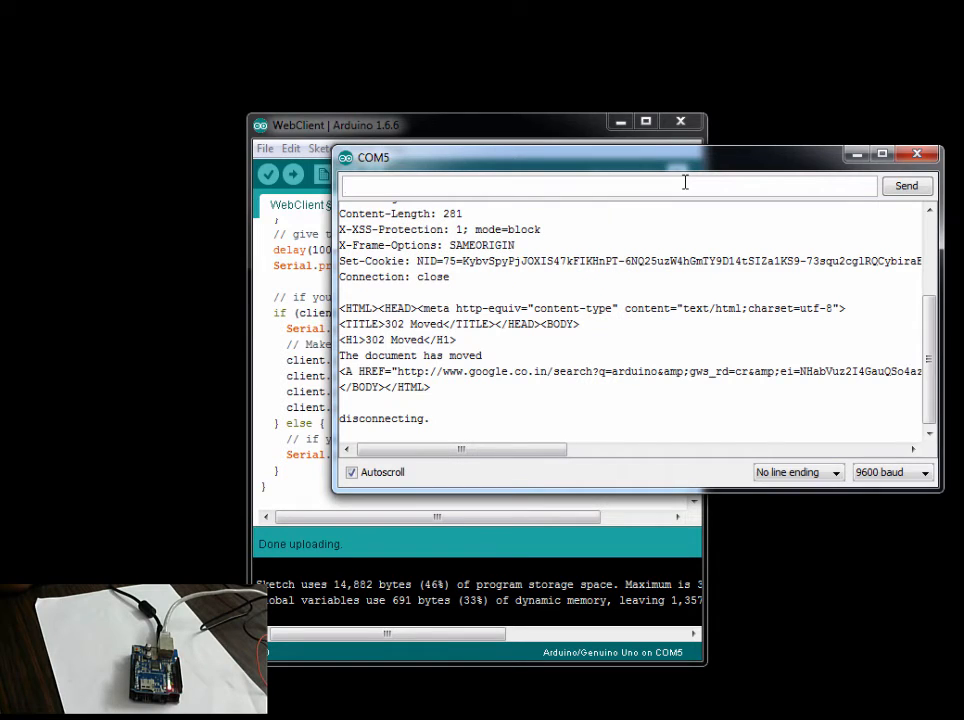
scroll(down, 3)
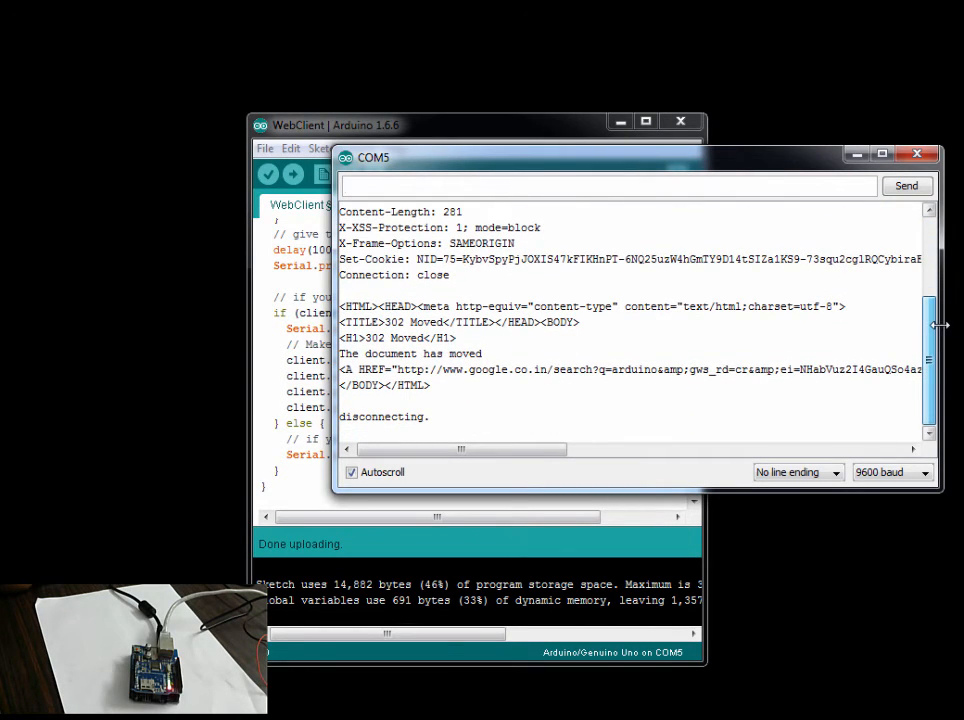
click(916, 152)
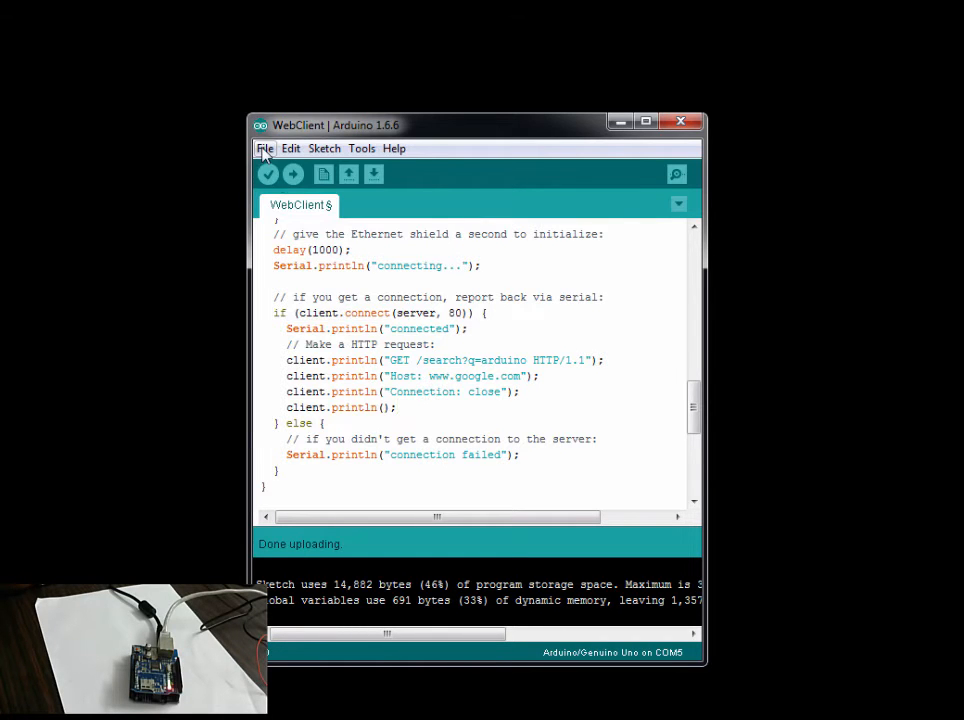
Open the Ethernet WebServer example via File > Examples and close the extra window.
click(264, 148)
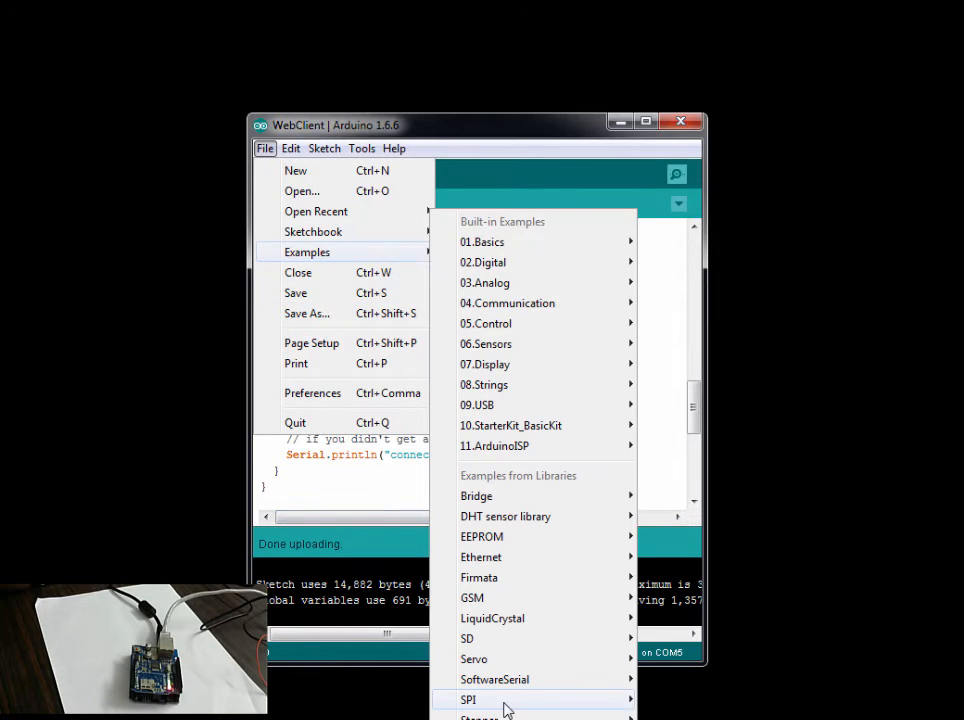
mouse_move(480, 556)
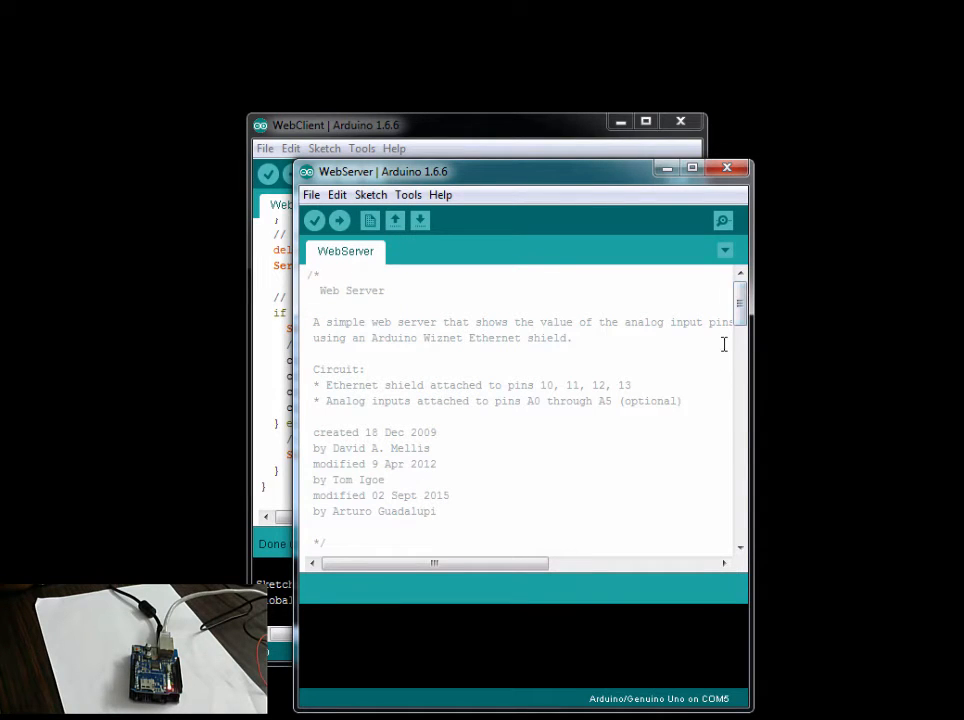
scroll(down, 3)
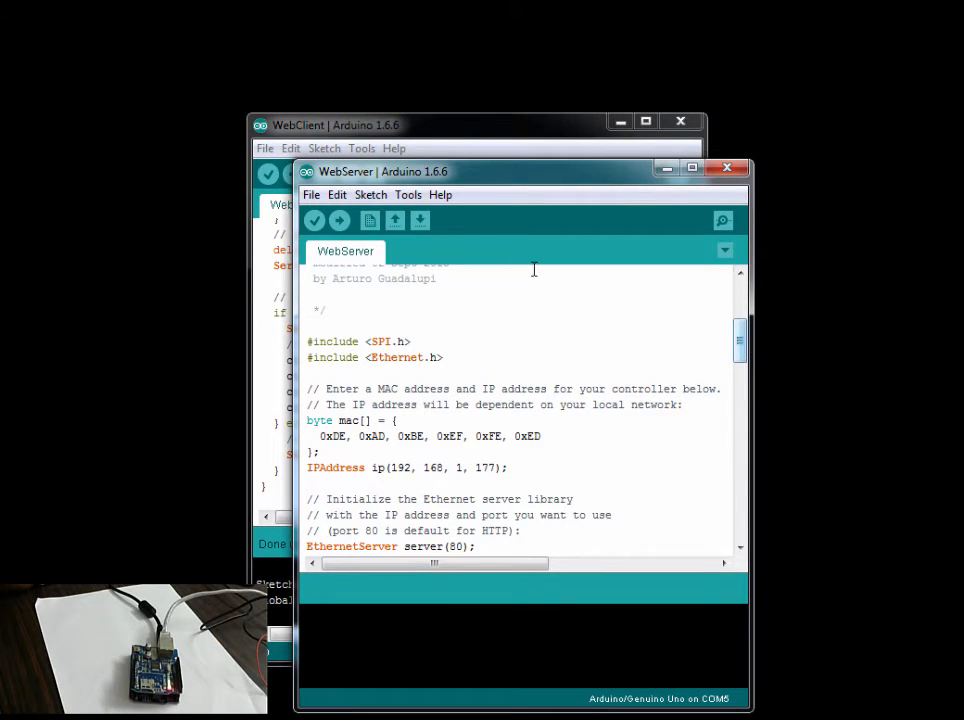
click(312, 194)
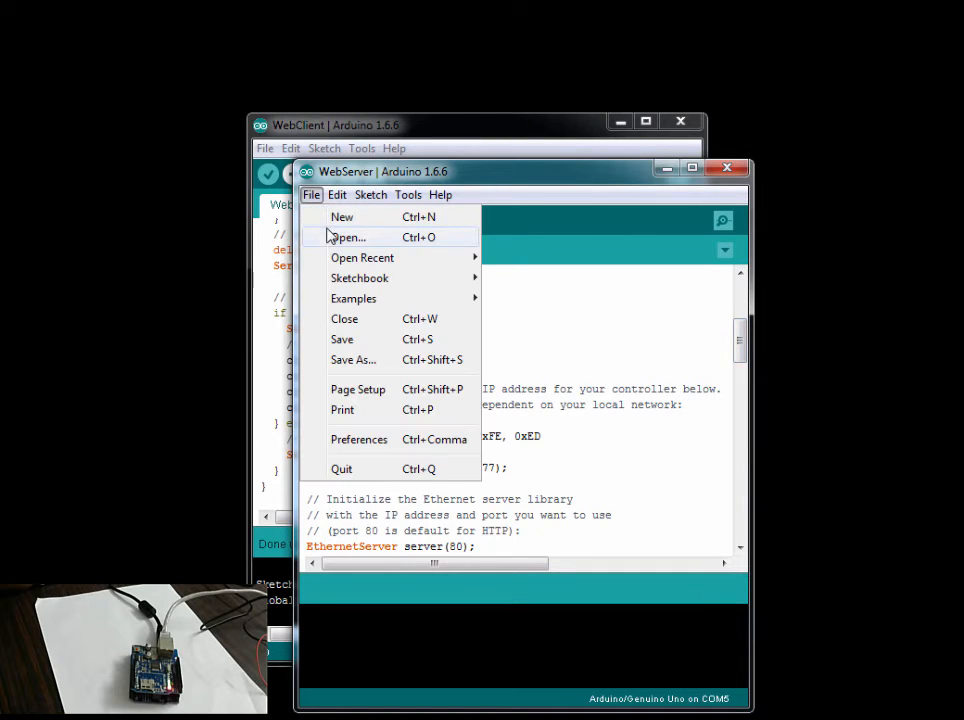
click(348, 236)
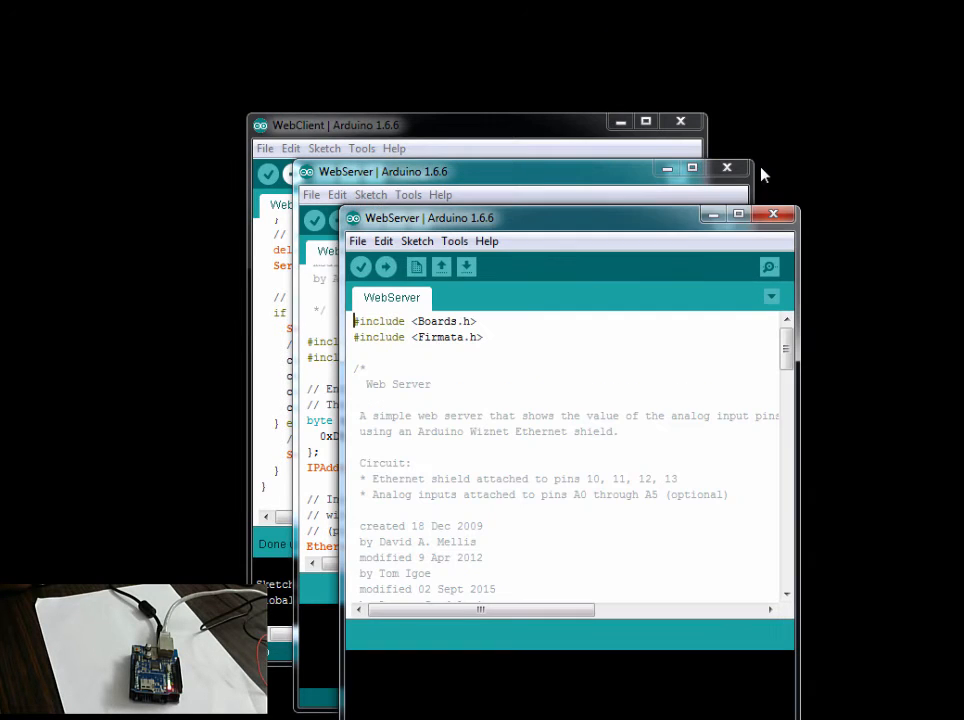
click(772, 214)
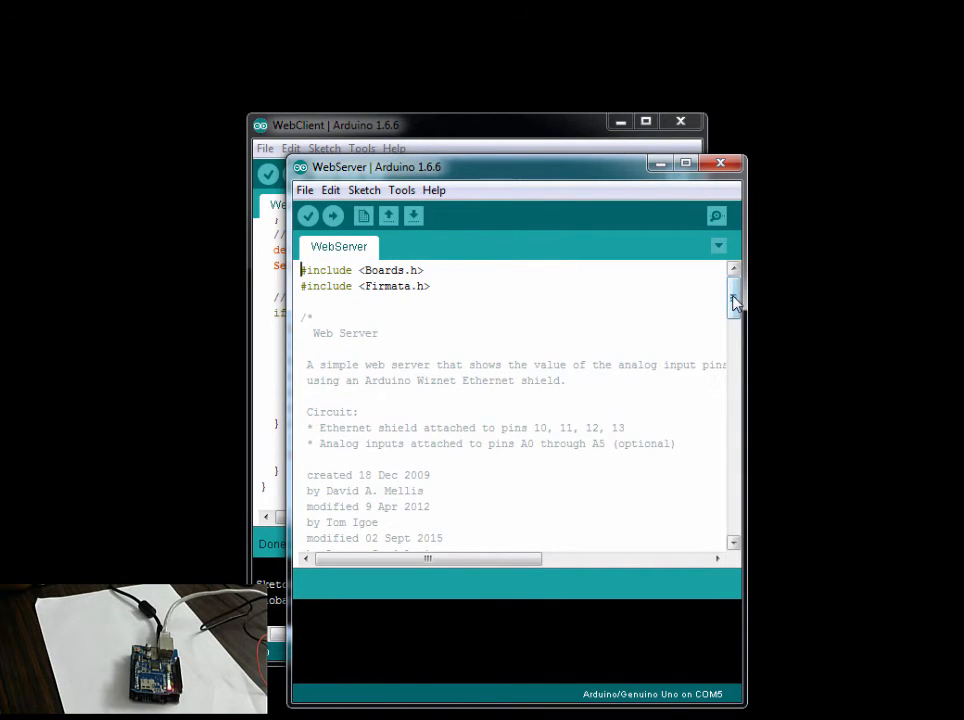
Scroll through the WebServer sketch's MAC/IP setup, server(8081) start and HTML loop code.
scroll(down, 3)
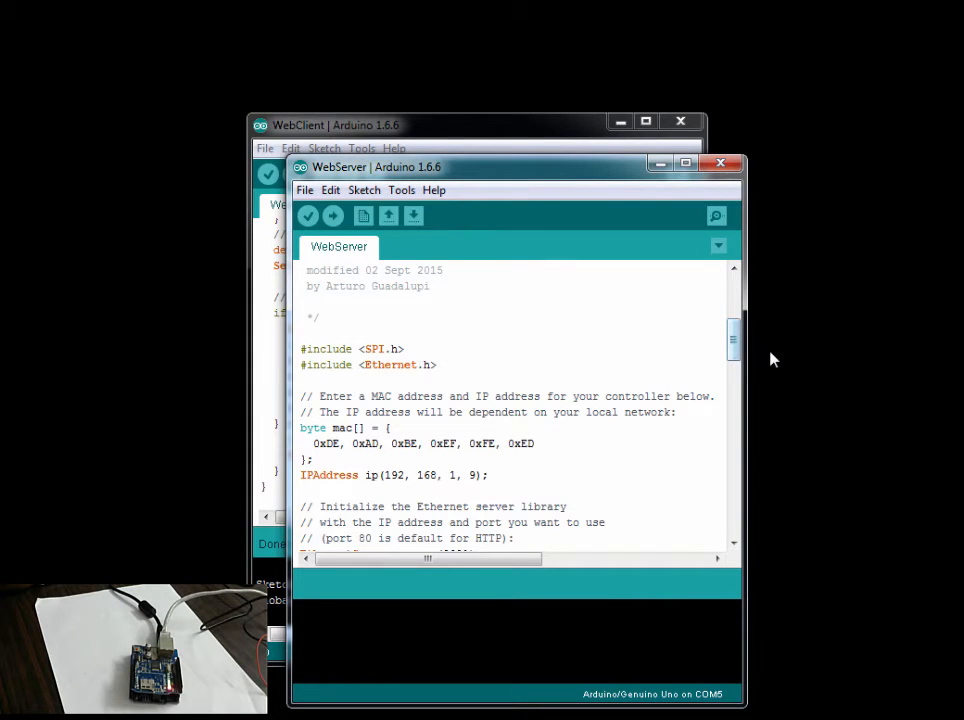
scroll(down, 3)
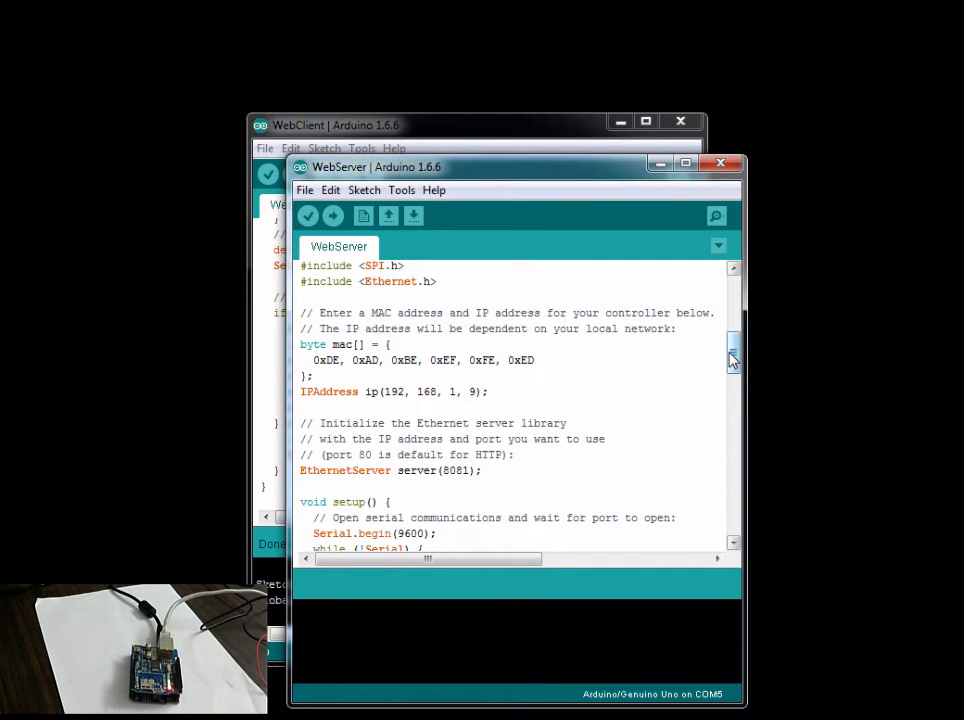
scroll(down, 3)
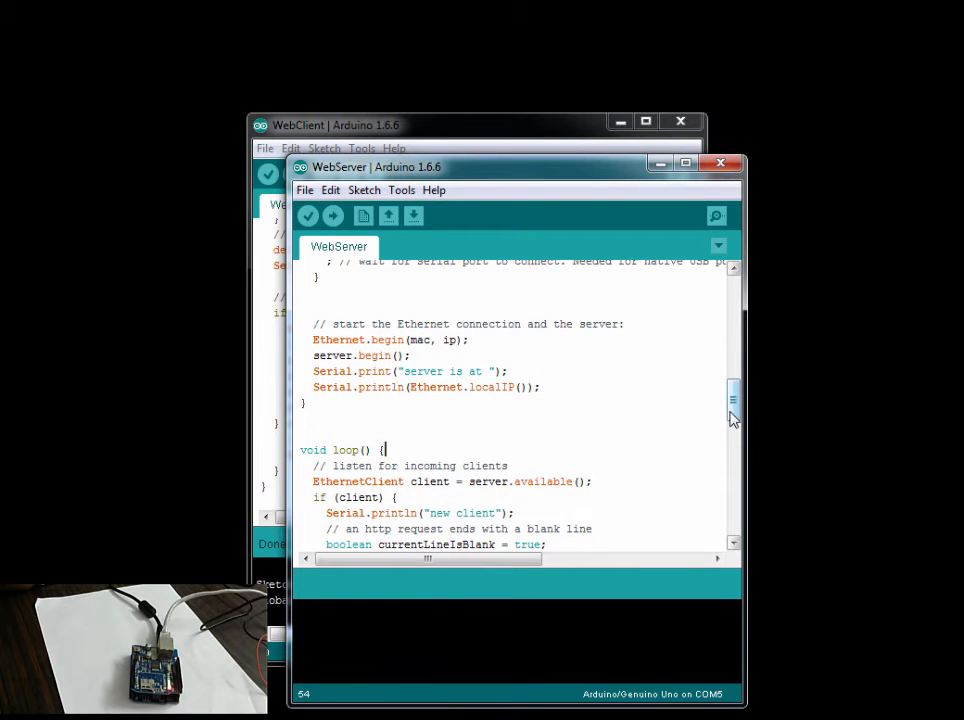
scroll(down, 3)
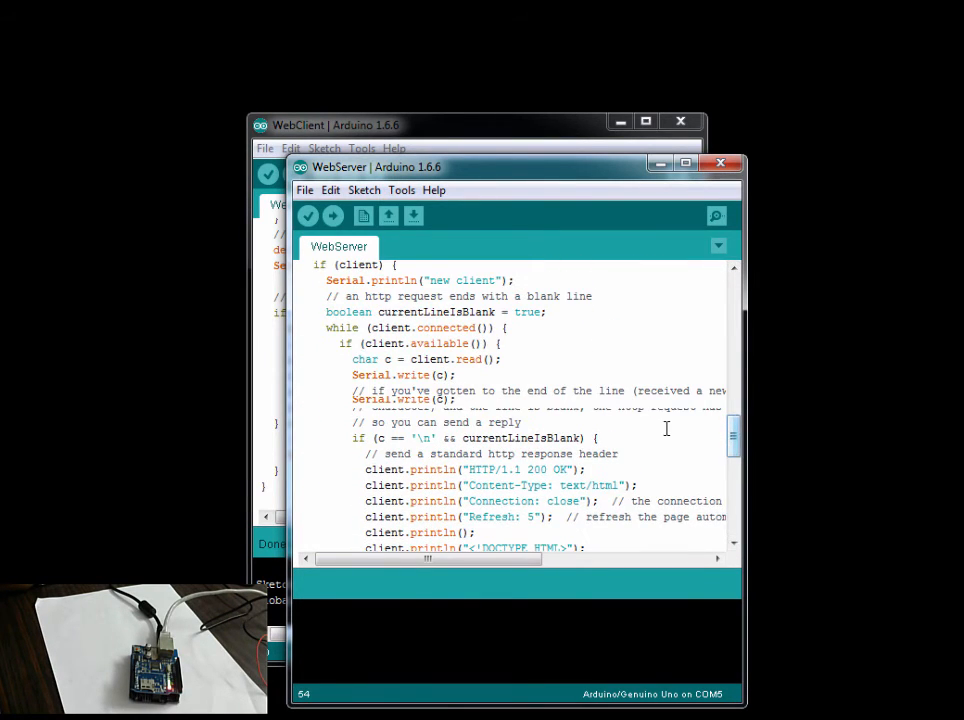
scroll(down, 3)
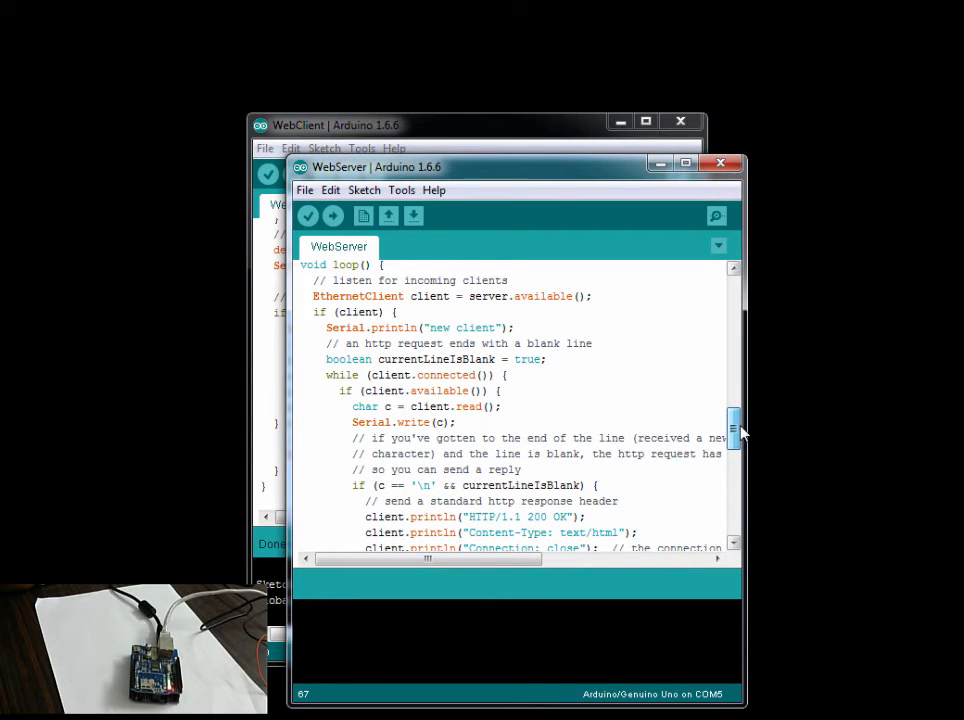
scroll(down, 3)
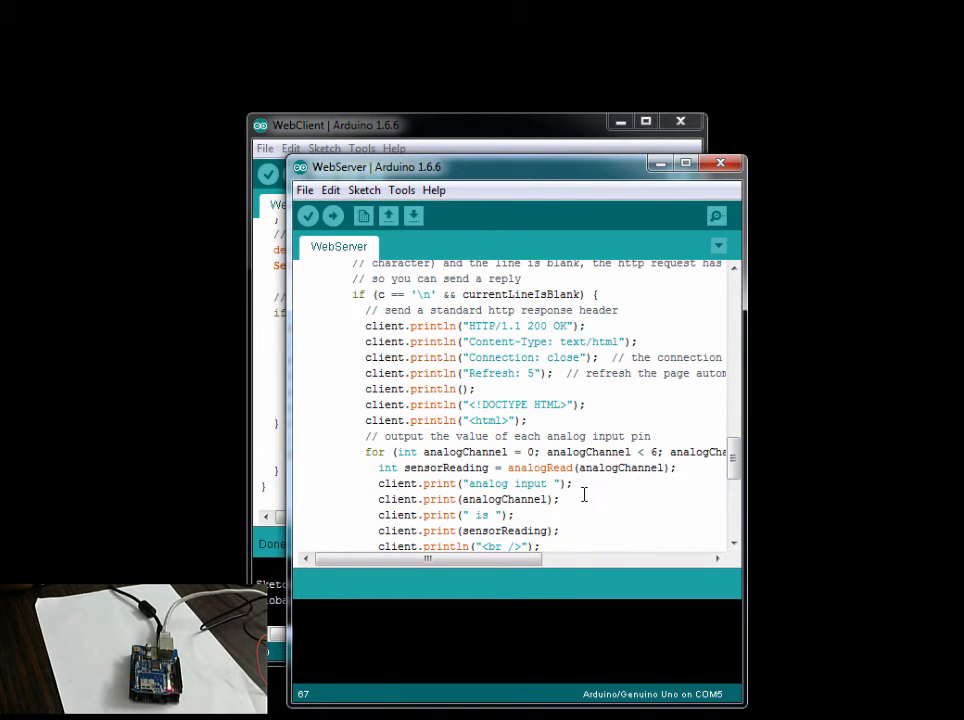
mouse_move(696, 494)
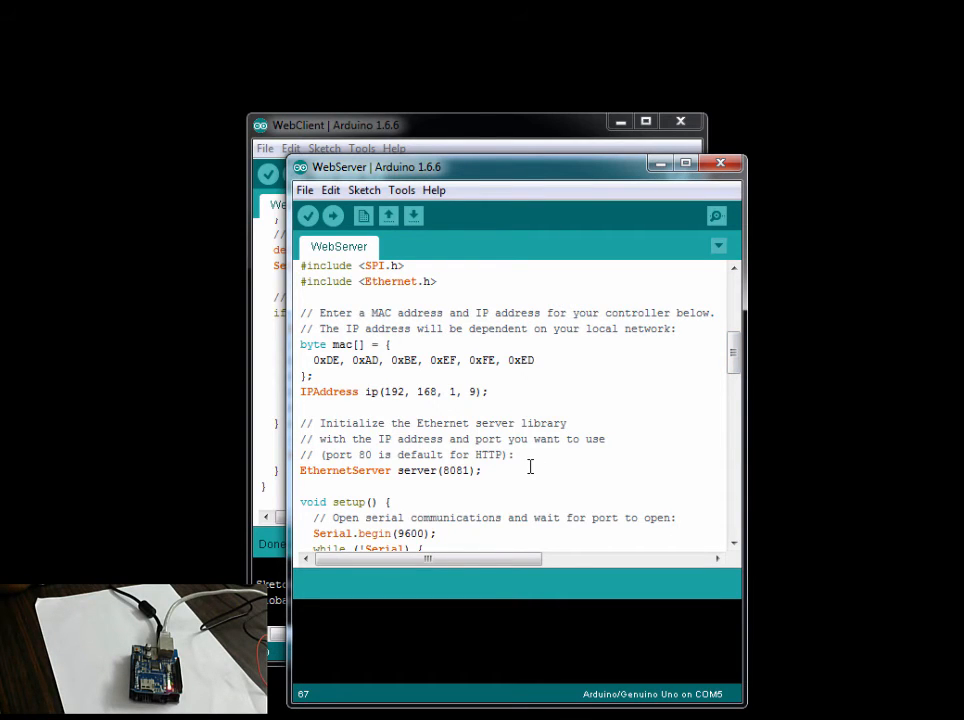
mouse_move(468, 238)
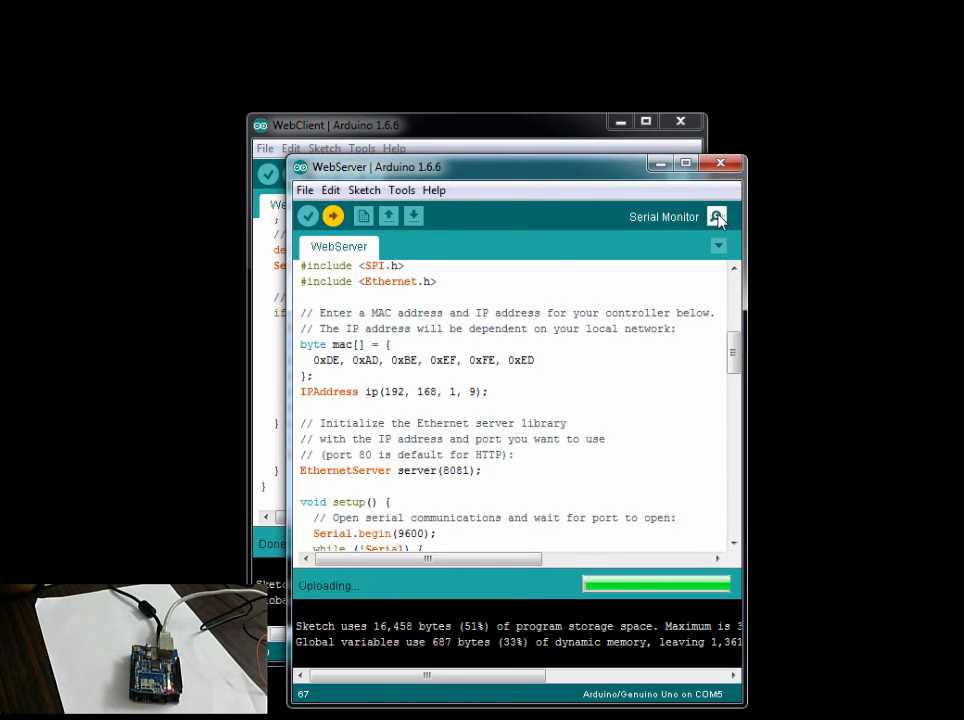
View browser GET requests from 192.168.1.9:8081 in Serial Monitor, then close it.
click(718, 216)
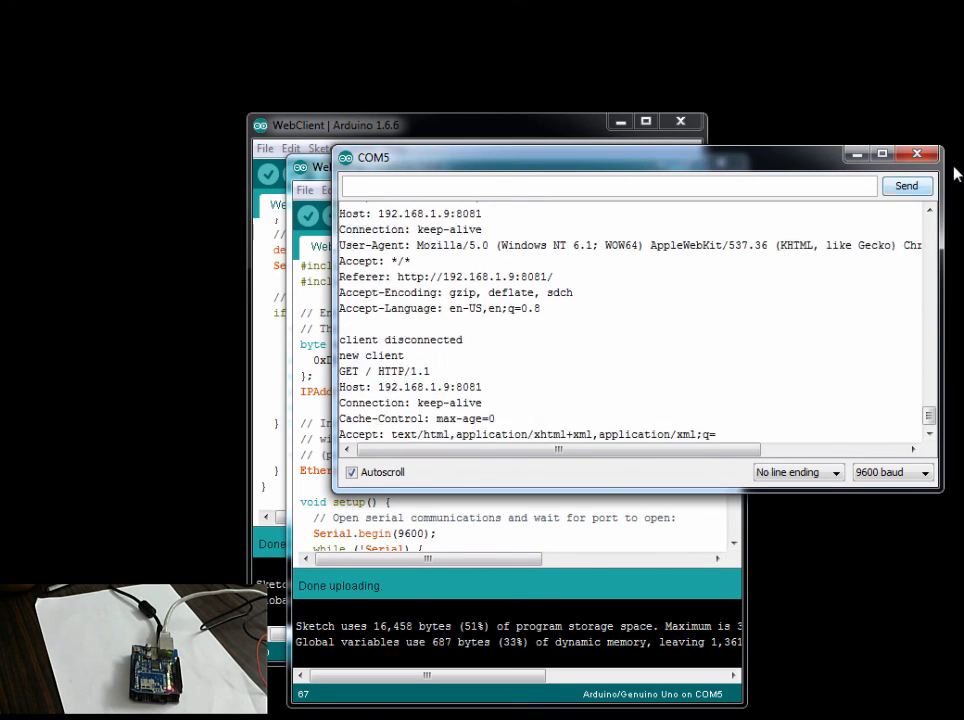
mouse_move(916, 152)
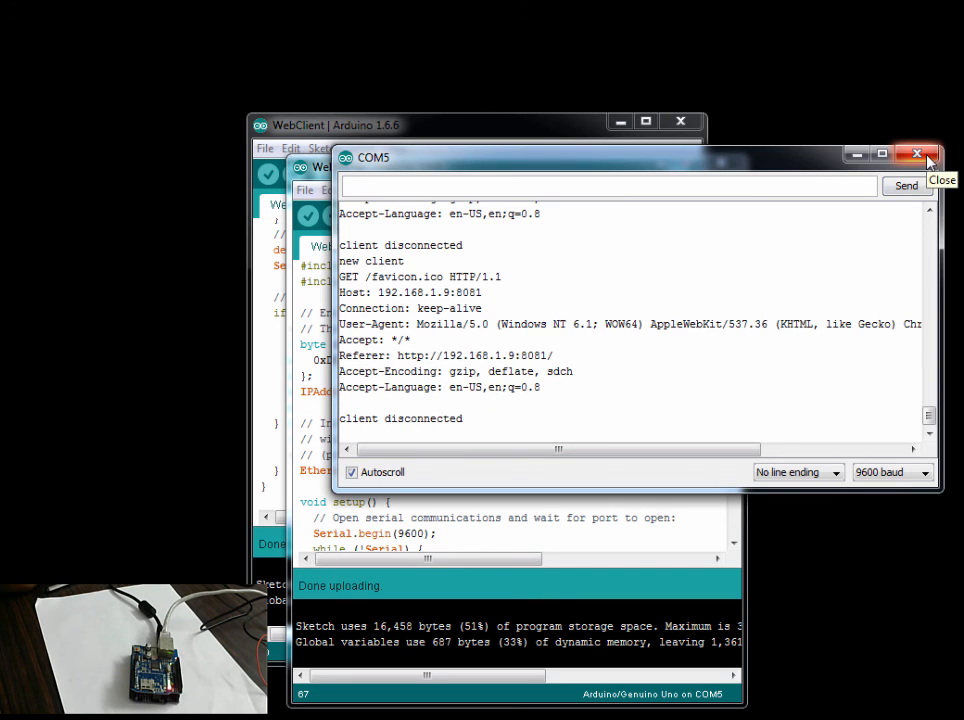
click(916, 152)
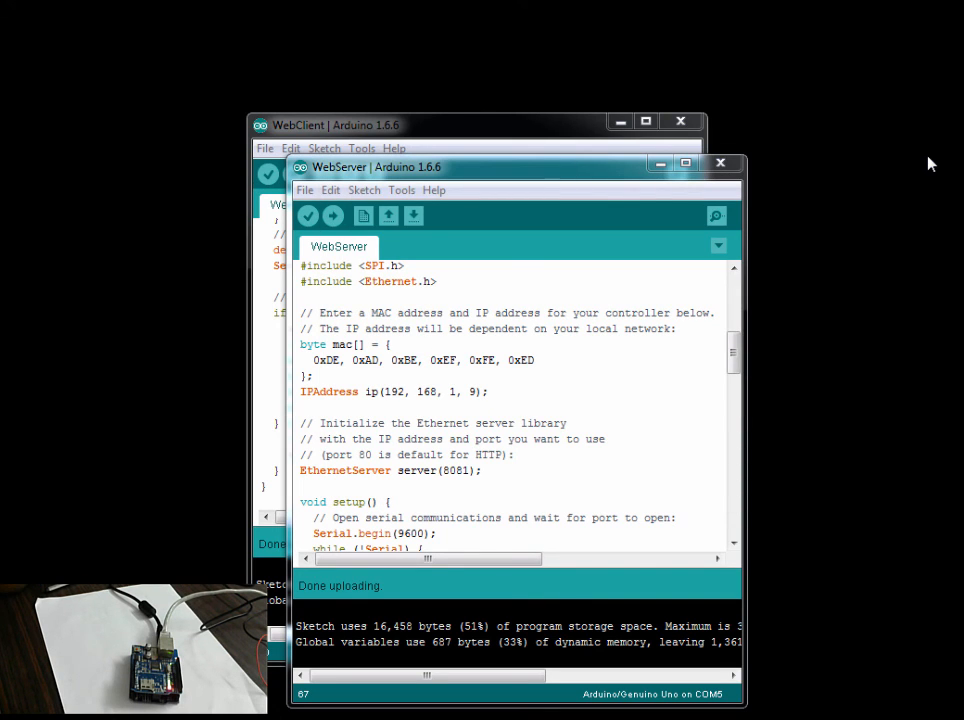